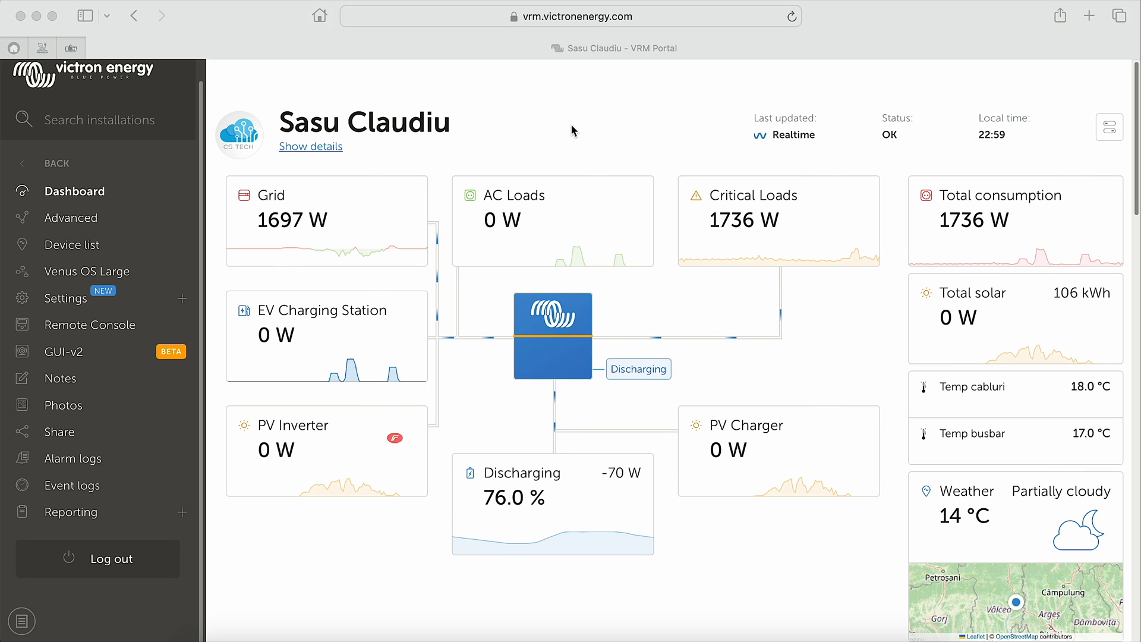
{"action": "mouse_move", "coordinate": [378, 319]}
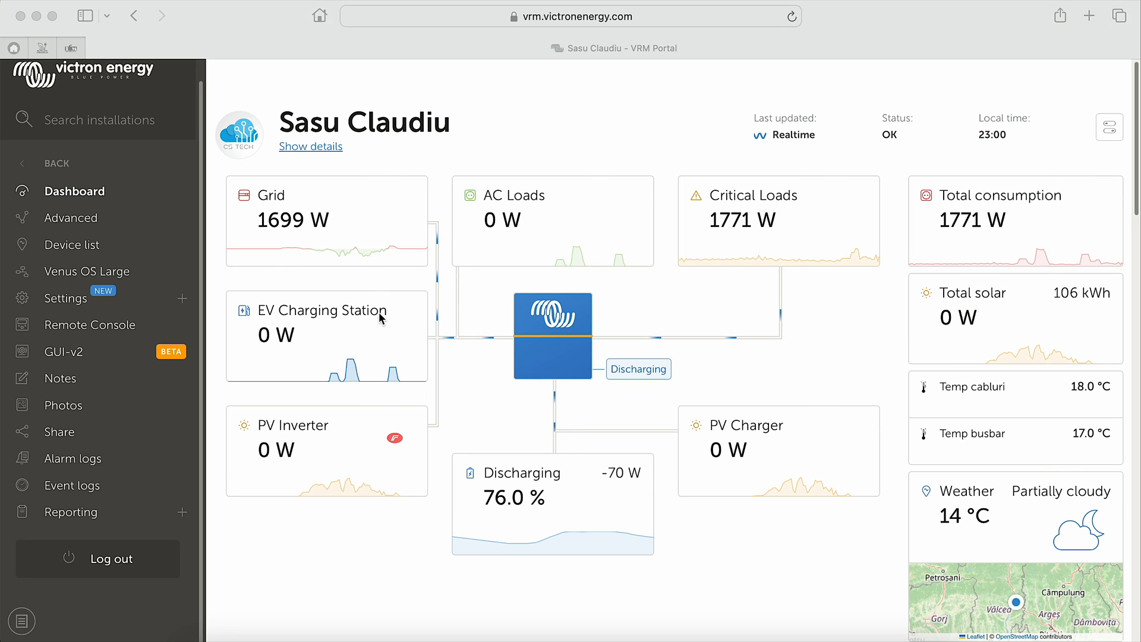
- Switch Installation data to the EVCS view showing 13.4 kWh EV Tesla and 8.7 kWh EV Smart today
{"action": "scroll", "scroll_direction": "down", "scroll_amount": 3}
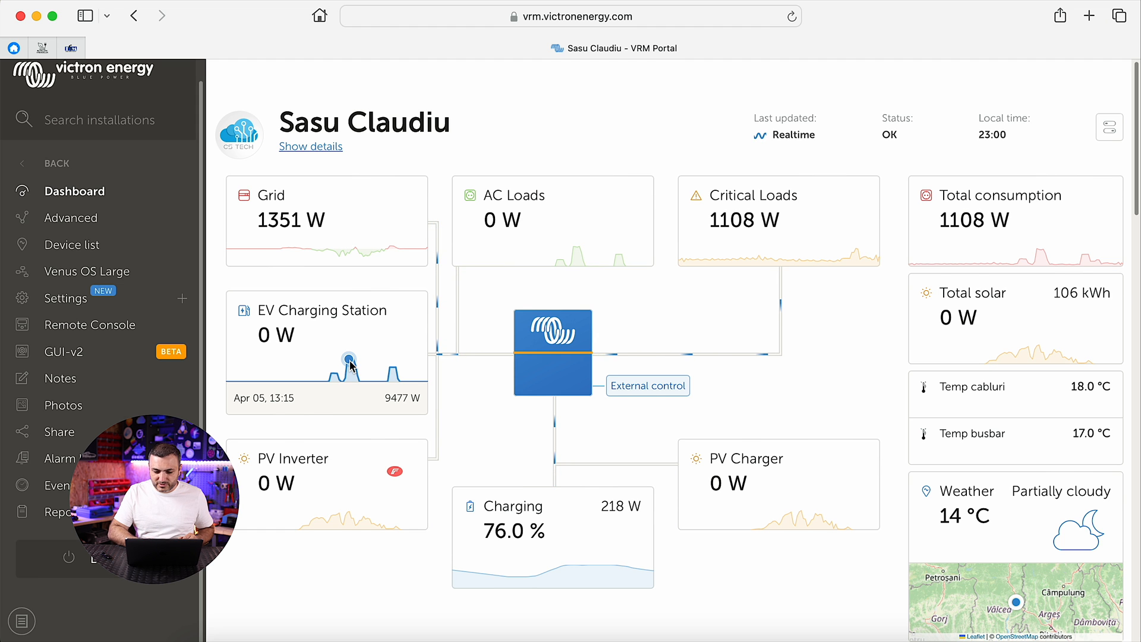
{"action": "scroll", "scroll_direction": "down", "scroll_amount": 3}
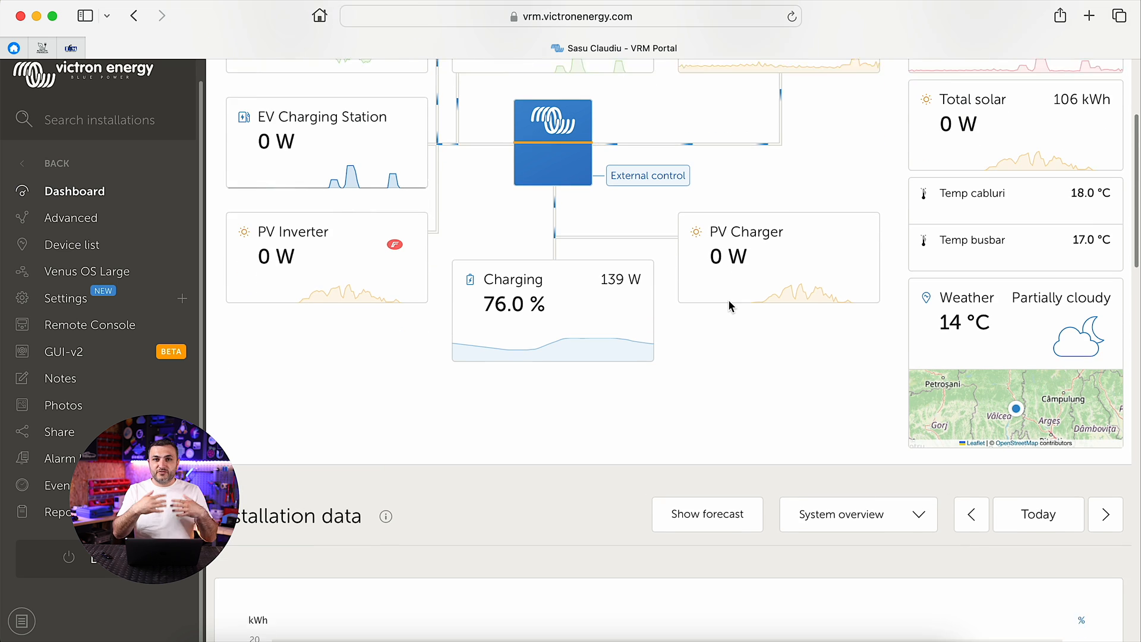
{"action": "scroll", "scroll_direction": "down", "scroll_amount": 3}
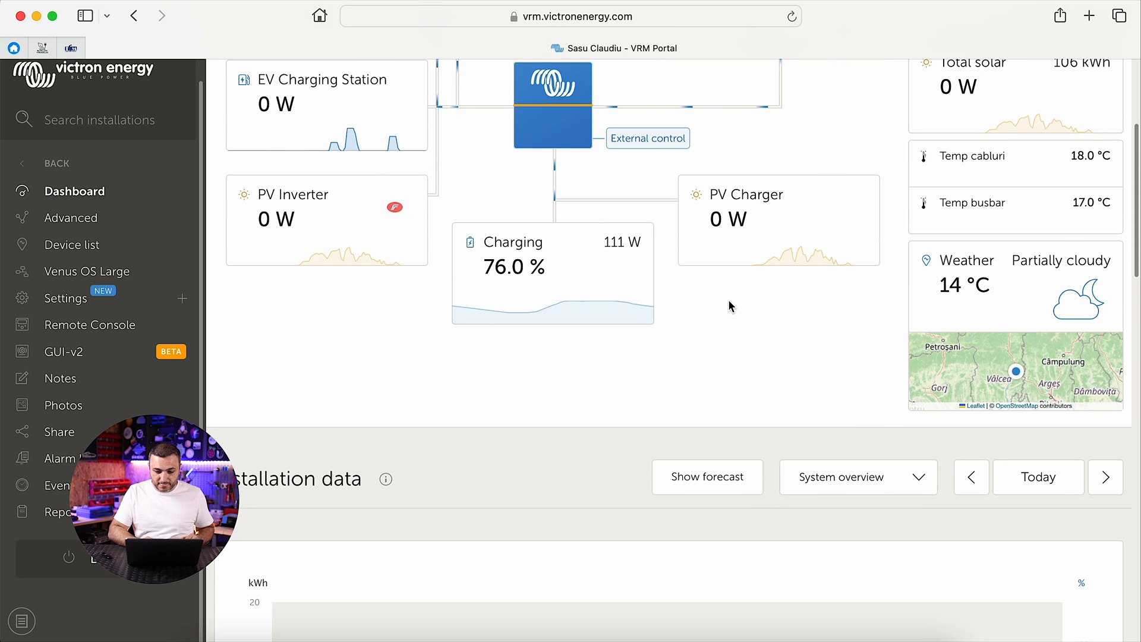
{"action": "scroll", "scroll_direction": "down", "scroll_amount": 3}
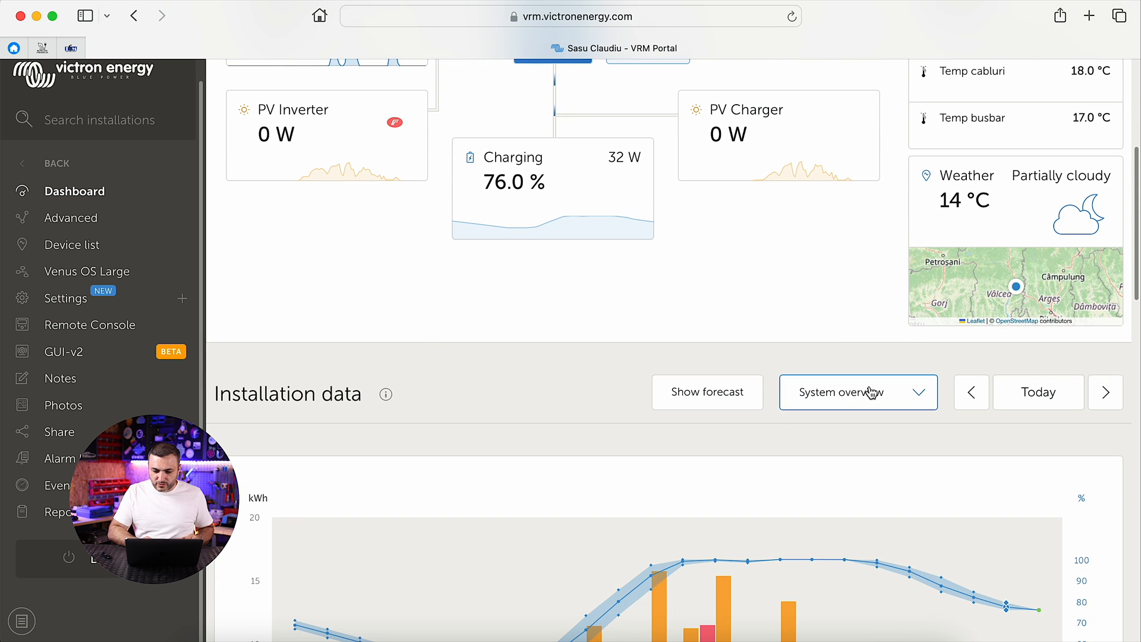
{"action": "left_click", "coordinate": [856, 392]}
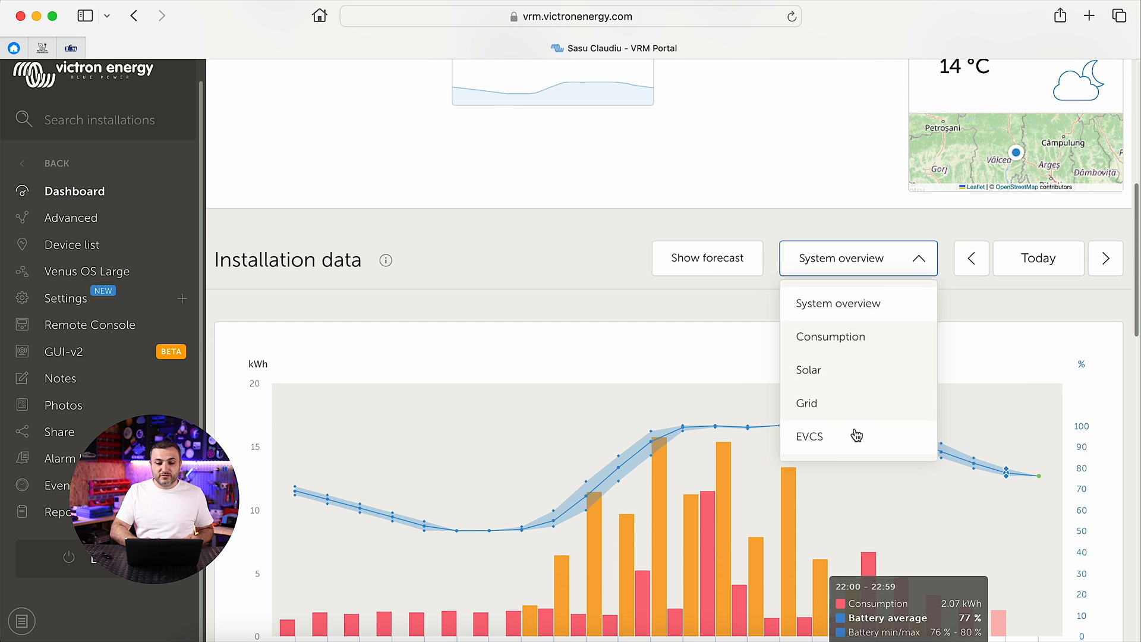
{"action": "left_click", "coordinate": [809, 436]}
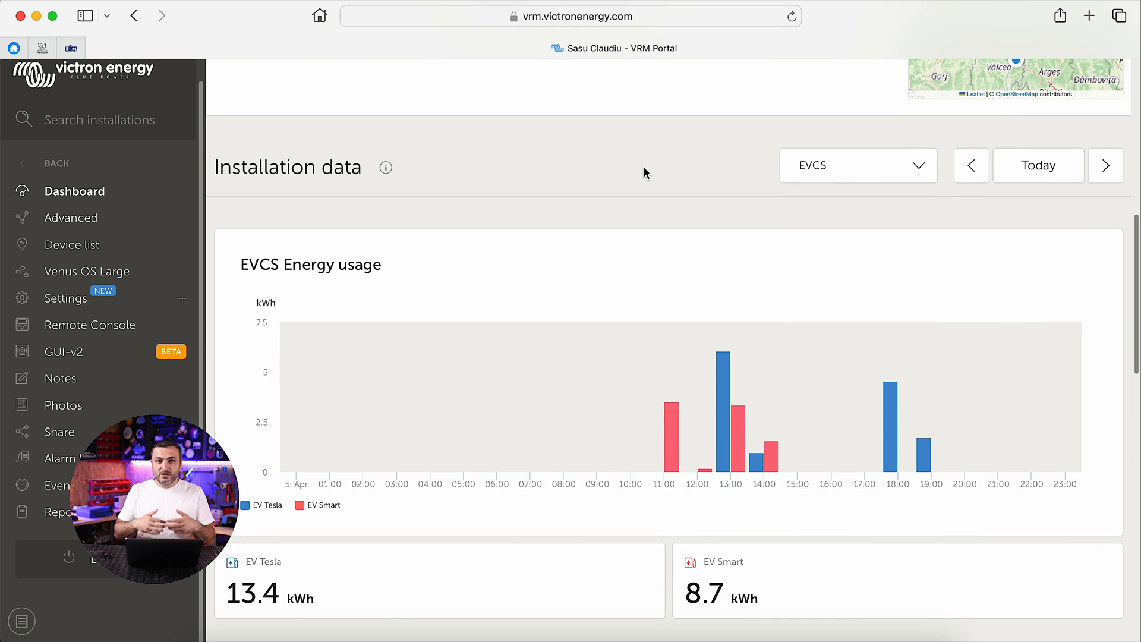
{"action": "scroll", "scroll_direction": "down", "scroll_amount": 3}
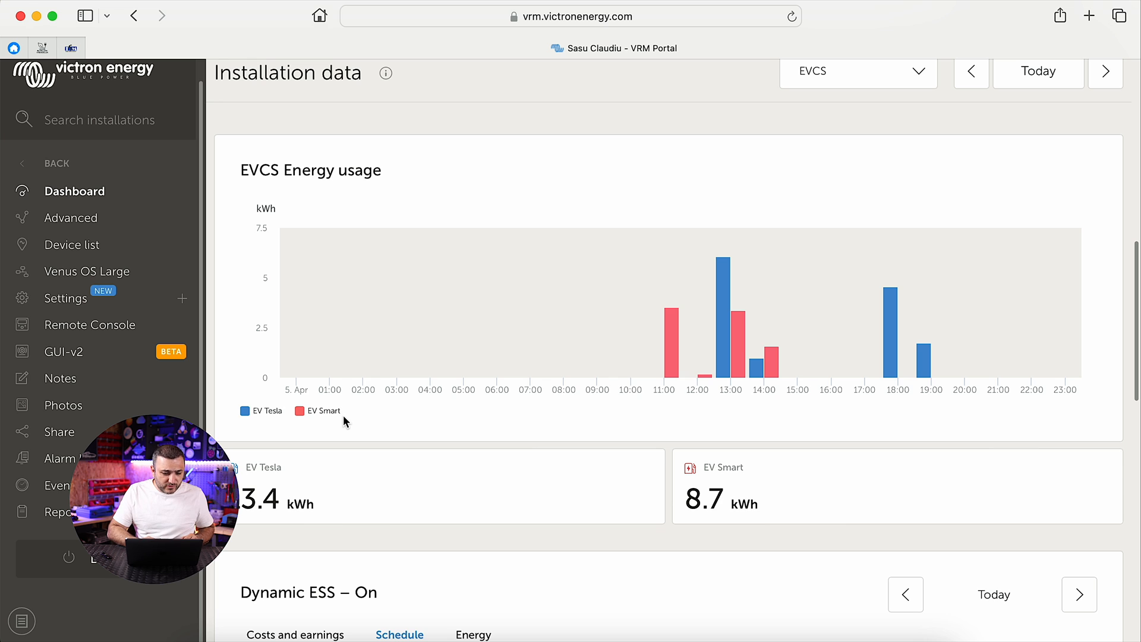
{"action": "double_click", "coordinate": [262, 465]}
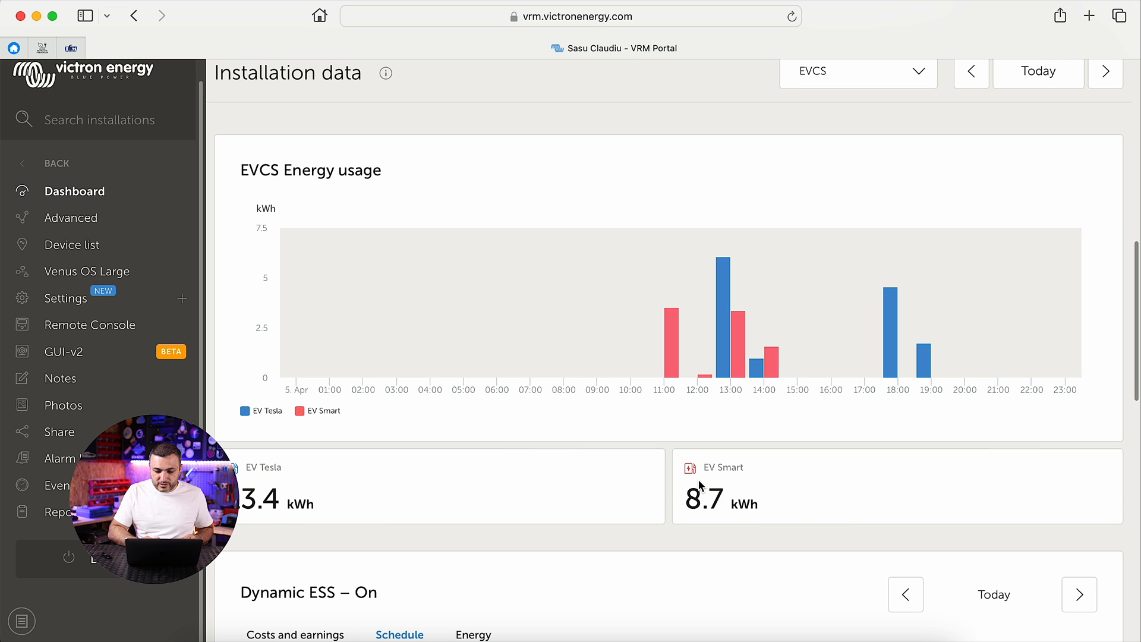
- Change the EVCS energy usage chart period to this year (1122 kWh Tesla, 572 kWh Smart)
{"action": "double_click", "coordinate": [704, 500]}
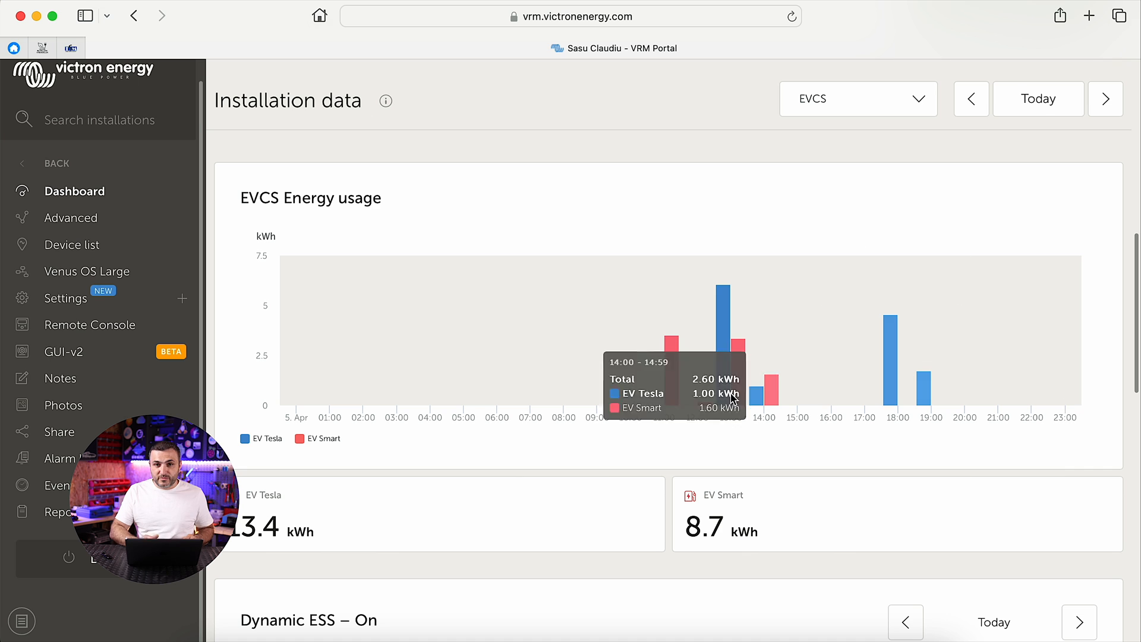
{"action": "mouse_move", "coordinate": [663, 356]}
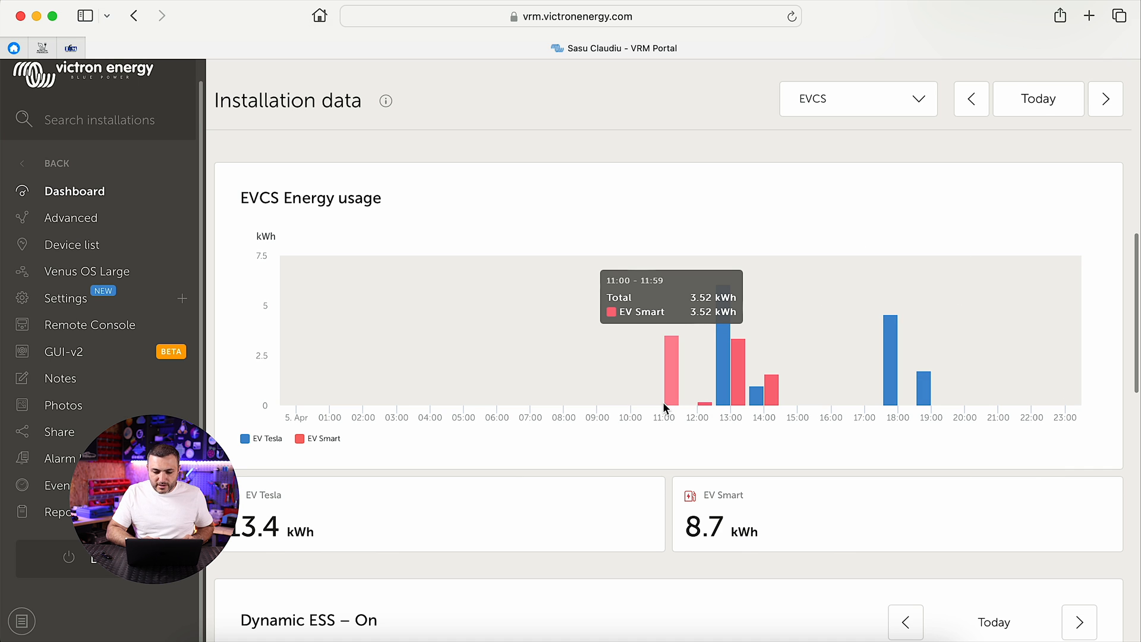
{"action": "mouse_move", "coordinate": [672, 397]}
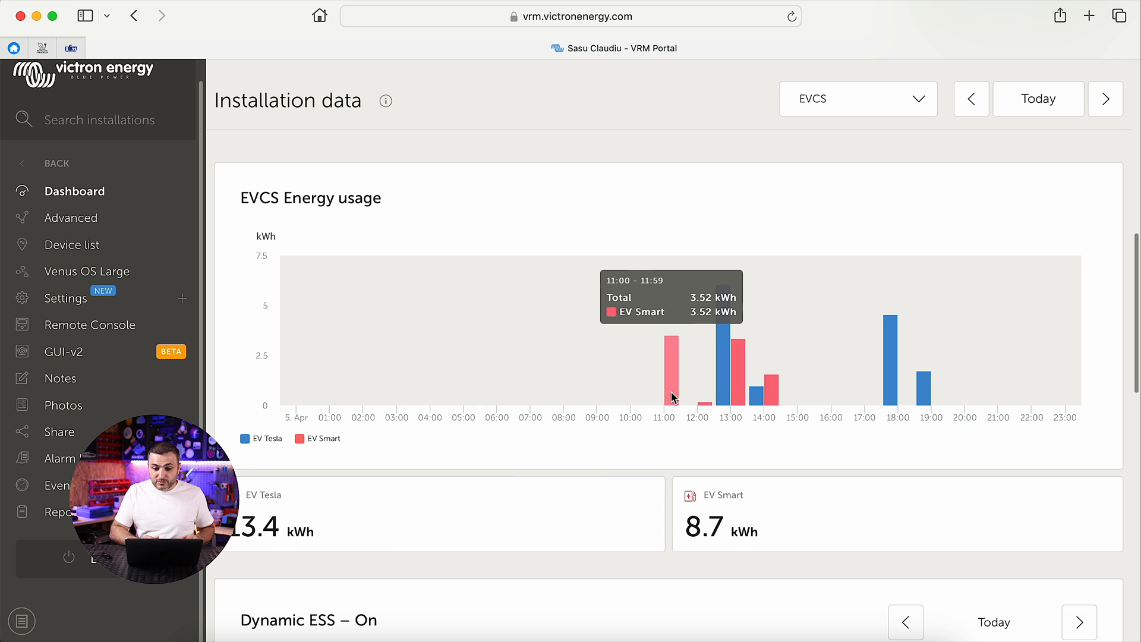
{"action": "mouse_move", "coordinate": [698, 404]}
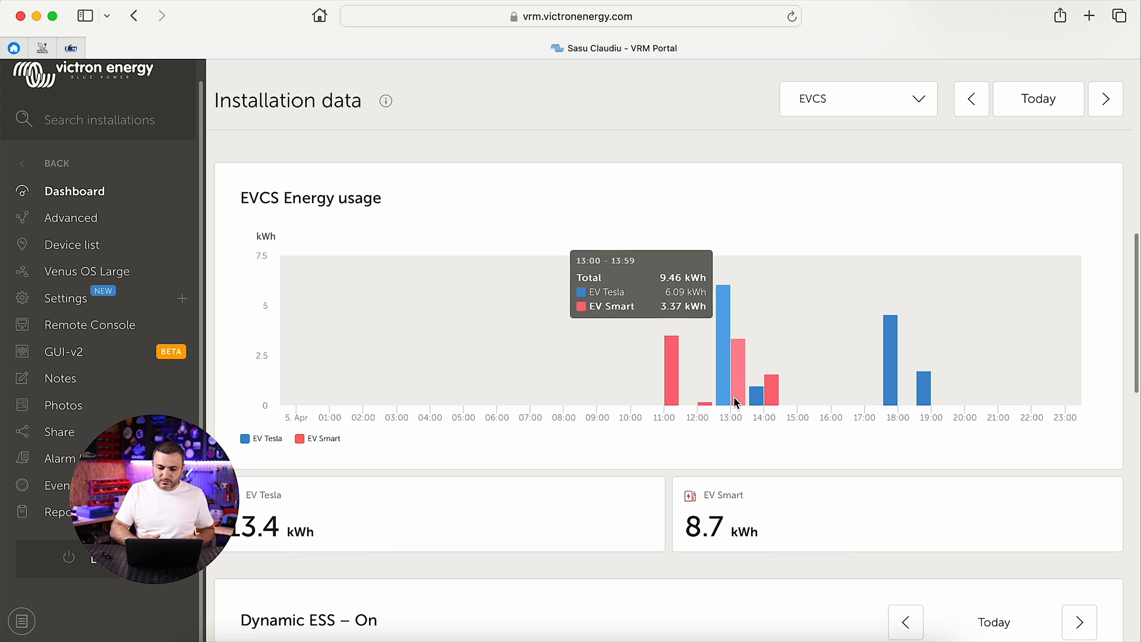
{"action": "mouse_move", "coordinate": [737, 399]}
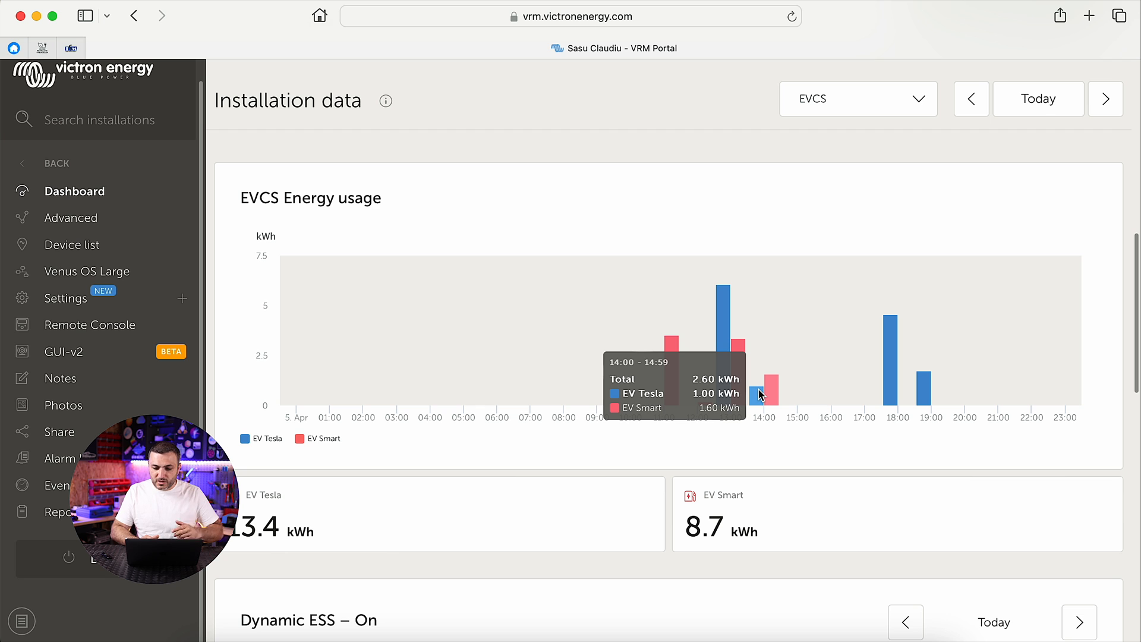
{"action": "mouse_move", "coordinate": [784, 398]}
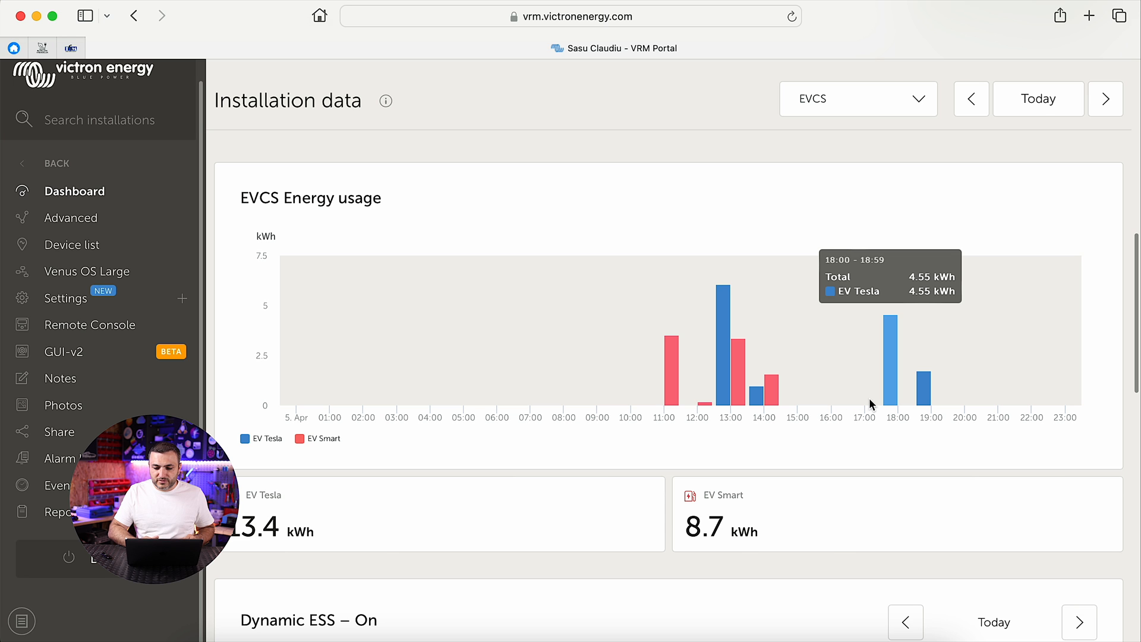
{"action": "mouse_move", "coordinate": [894, 397]}
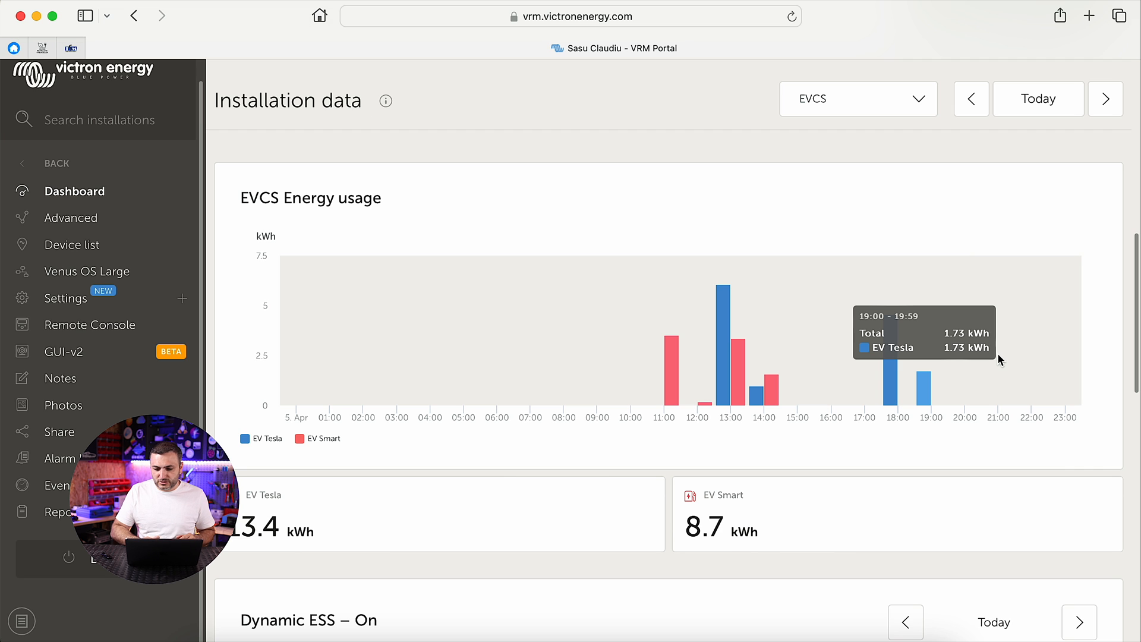
{"action": "mouse_move", "coordinate": [1035, 209]}
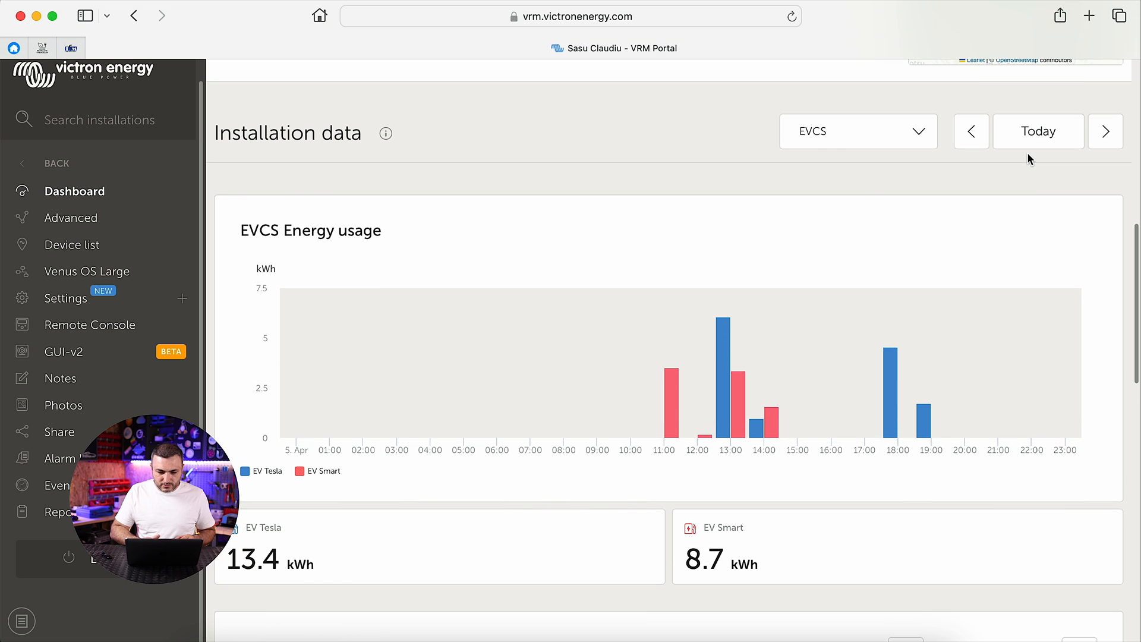
{"action": "left_click", "coordinate": [1038, 131]}
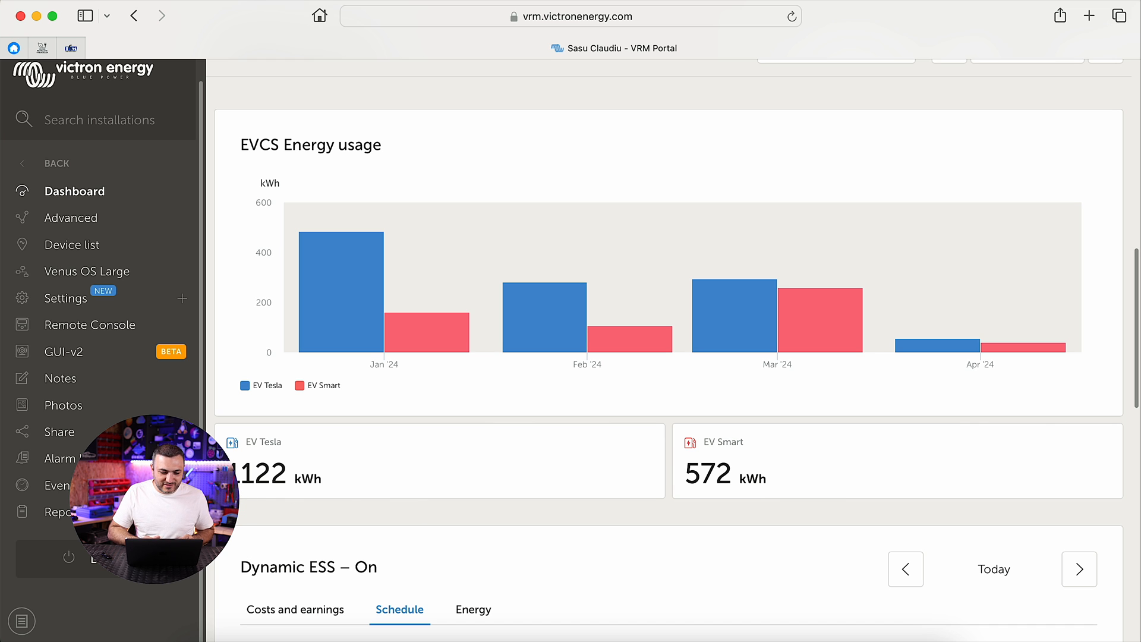
{"action": "mouse_move", "coordinate": [246, 483]}
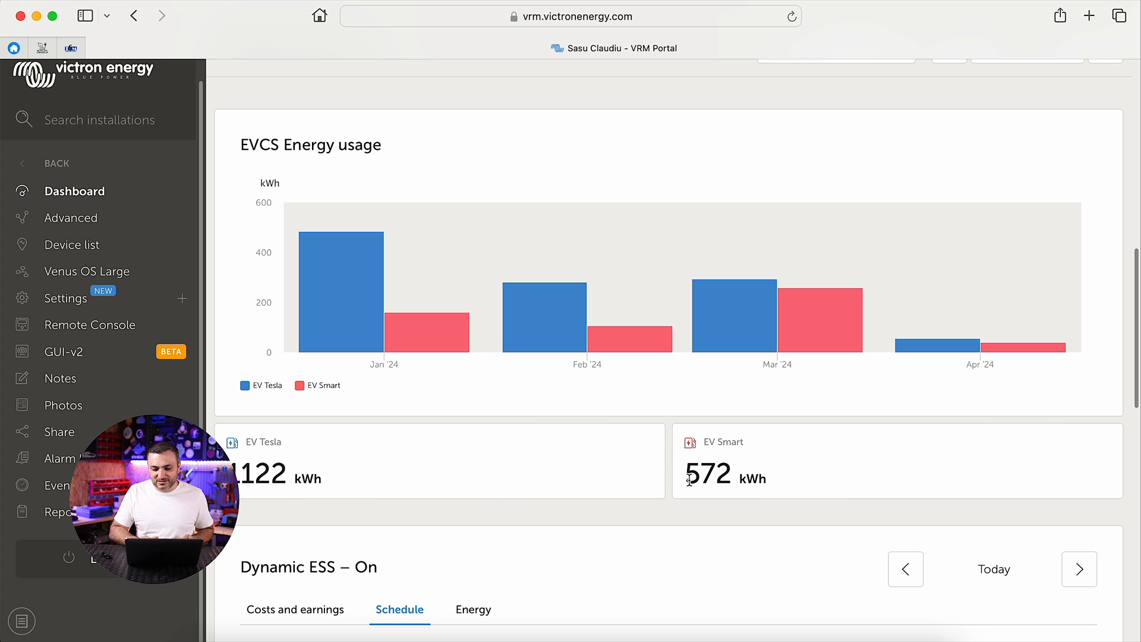
{"action": "mouse_move", "coordinate": [795, 478]}
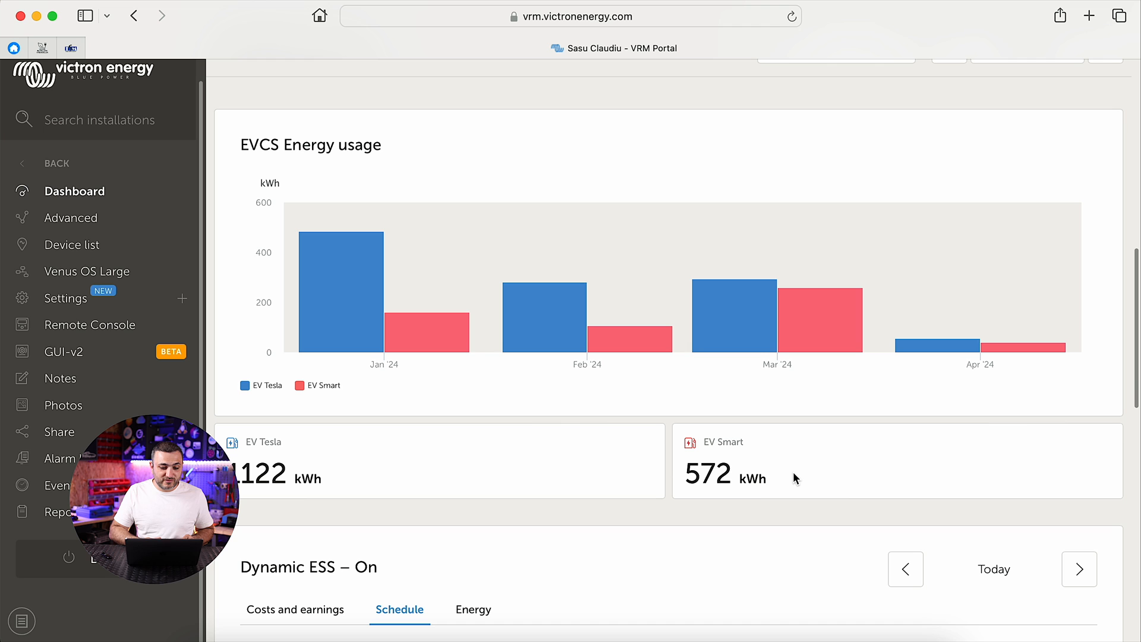
{"action": "mouse_move", "coordinate": [378, 329]}
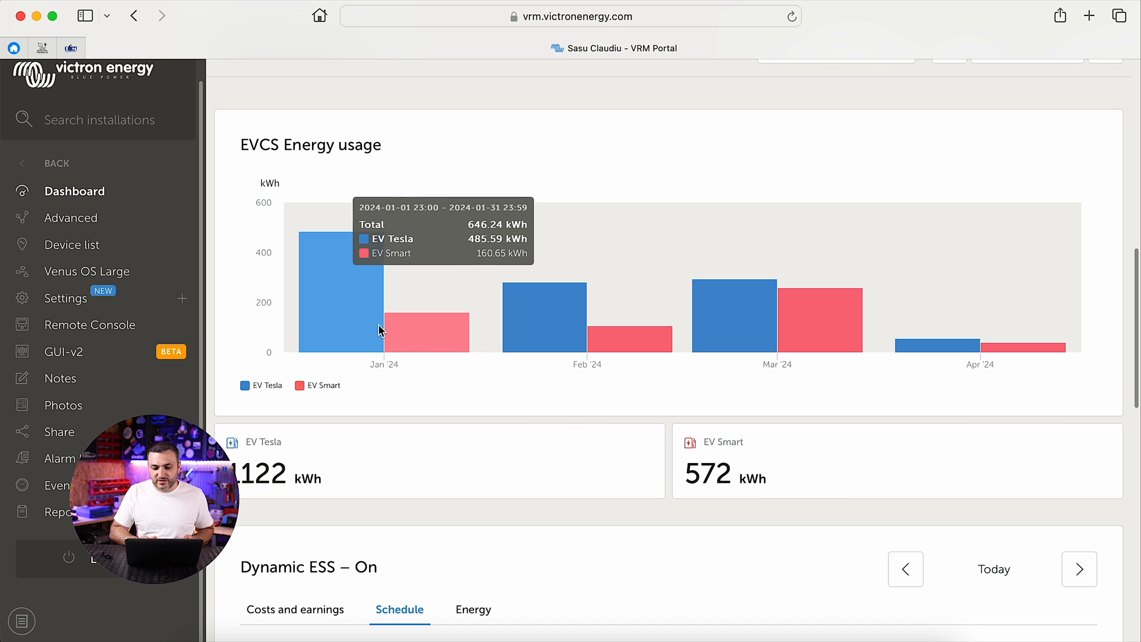
{"action": "mouse_move", "coordinate": [982, 345]}
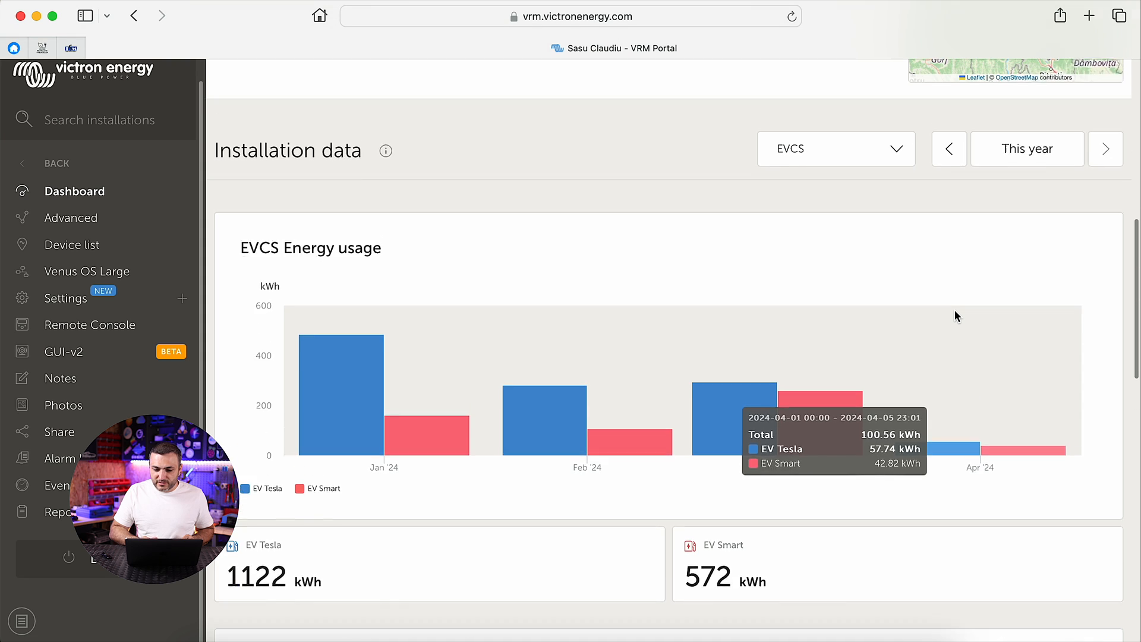
- Switch Installation data to Consumption: 66.7 kWh total, 33.8 kWh solar, 20.7 kWh battery
{"action": "left_click", "coordinate": [1026, 148]}
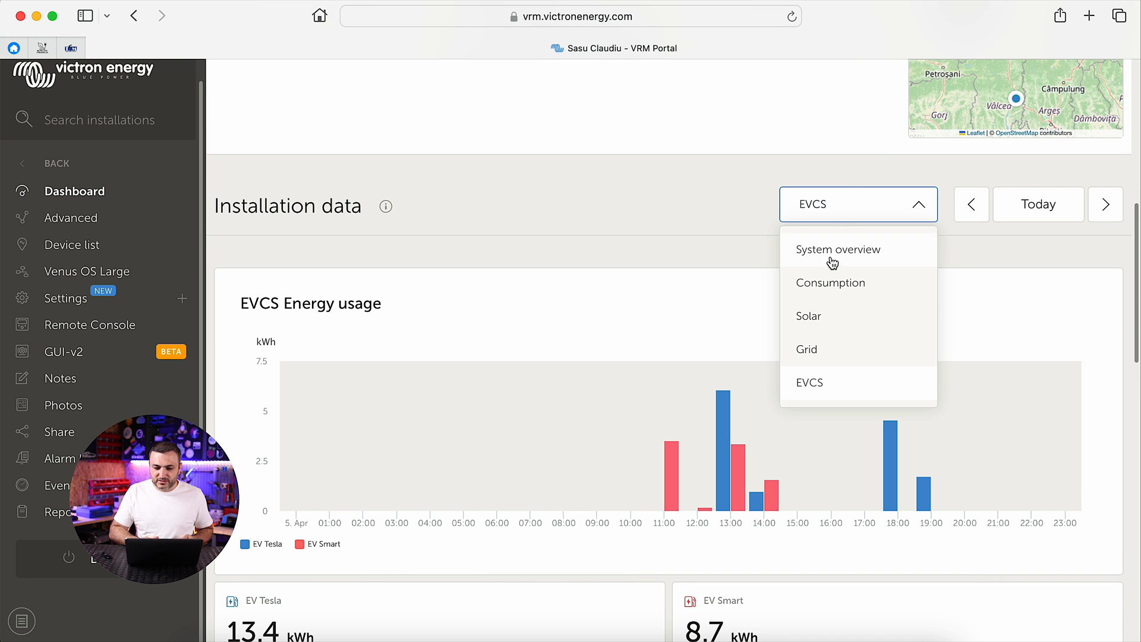
{"action": "left_click", "coordinate": [829, 282]}
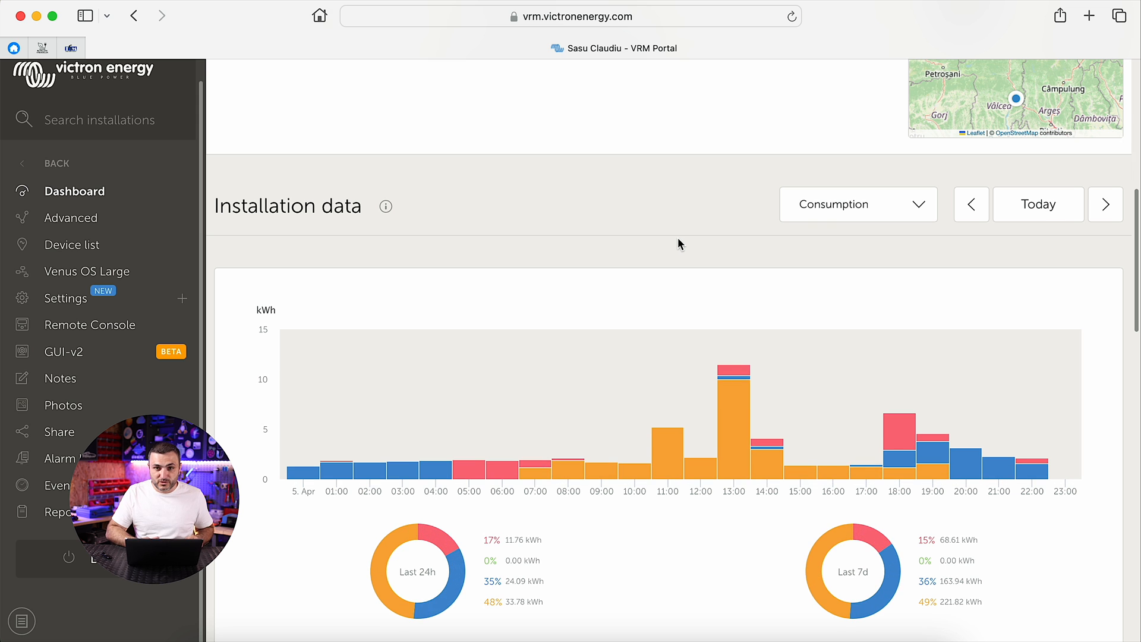
{"action": "scroll", "scroll_direction": "down", "scroll_amount": 3}
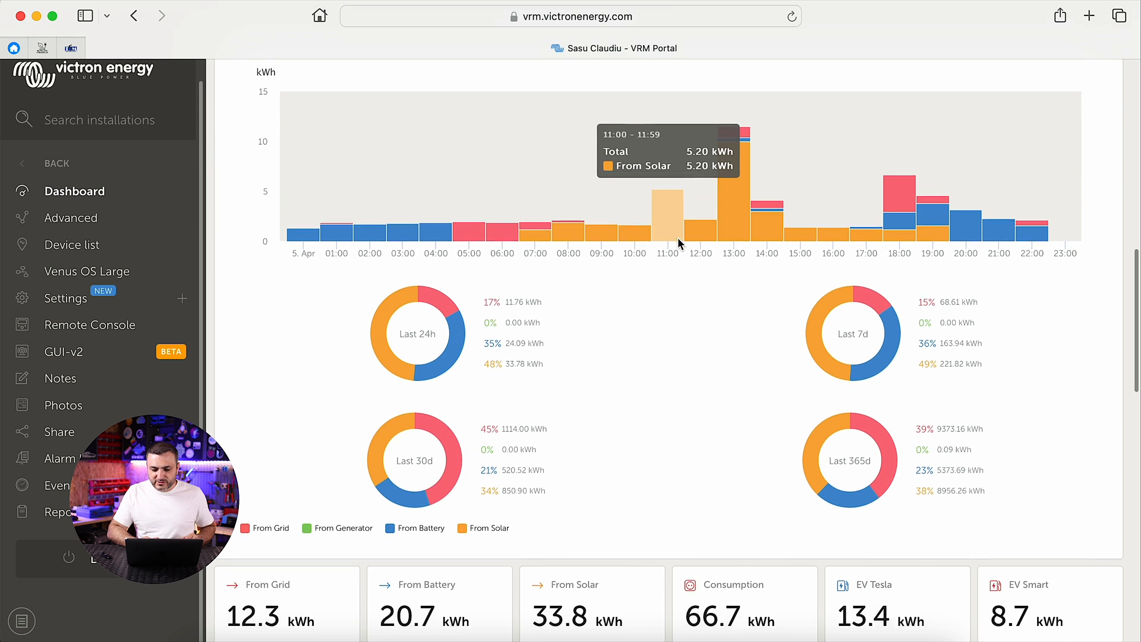
{"action": "scroll", "scroll_direction": "down", "scroll_amount": 3}
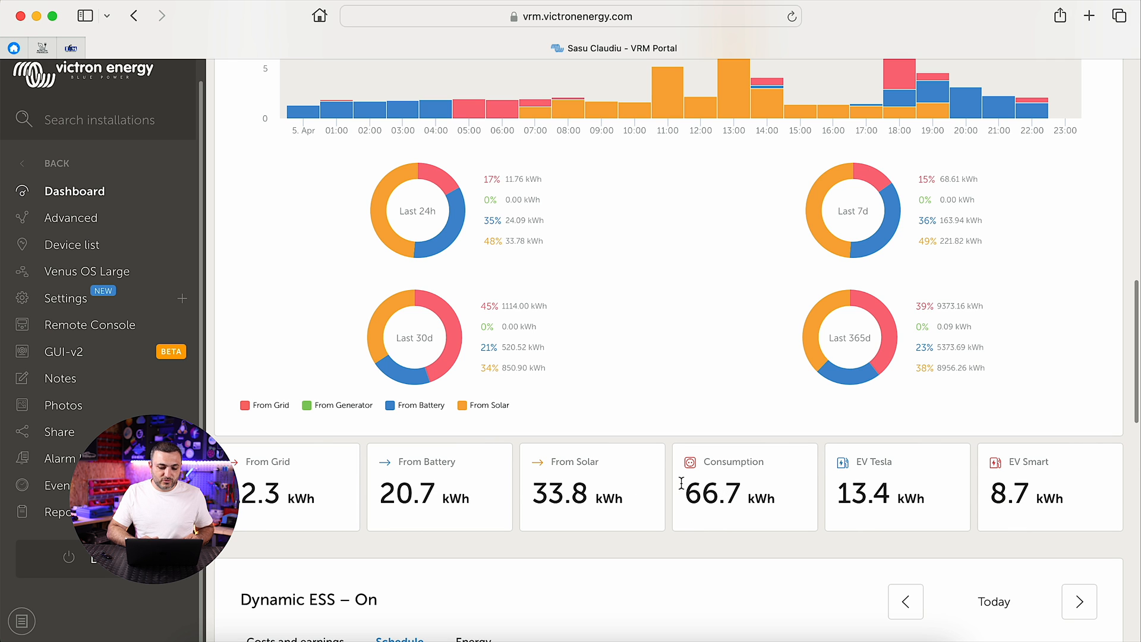
{"action": "mouse_move", "coordinate": [542, 491]}
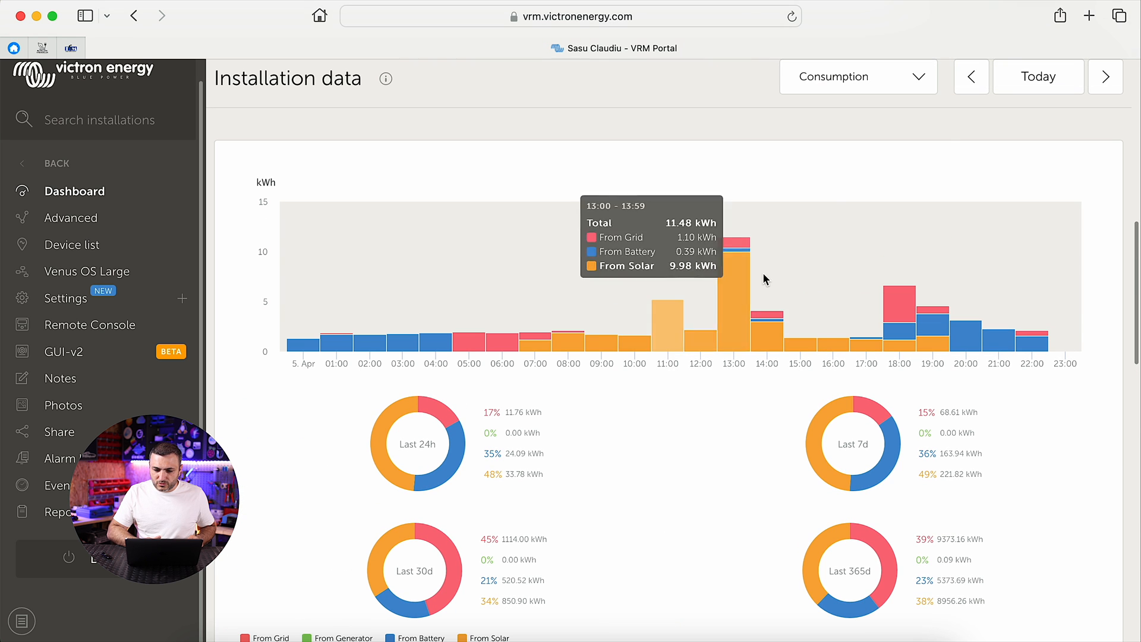
- Switch Installation data to Solar and highlight the 106 kWh solar total
{"action": "left_click", "coordinate": [857, 76]}
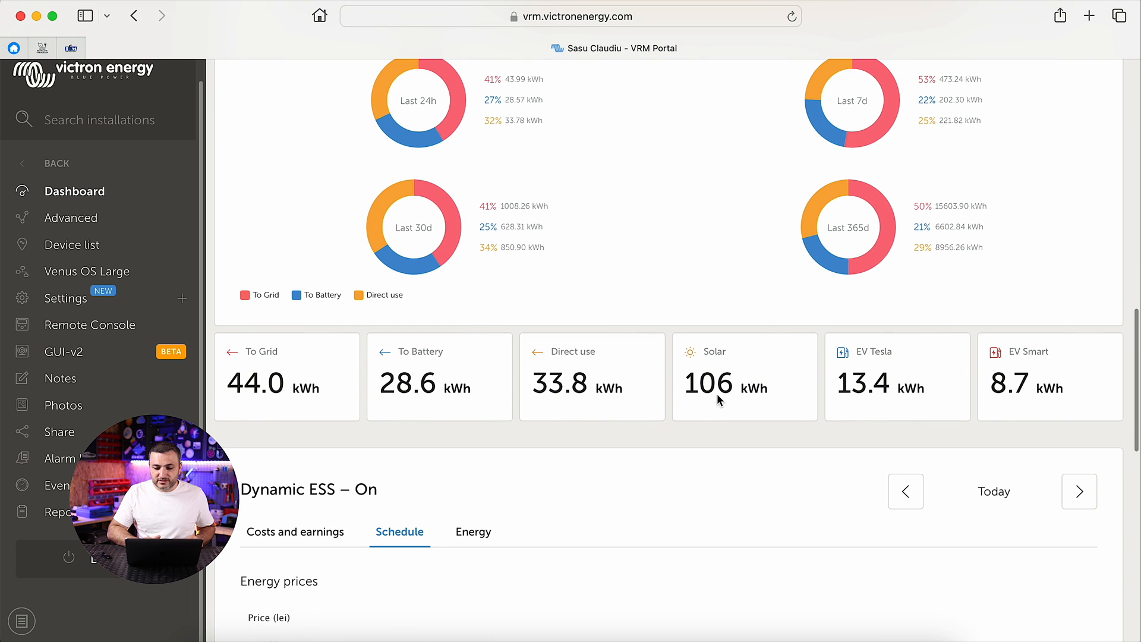
{"action": "double_click", "coordinate": [716, 386]}
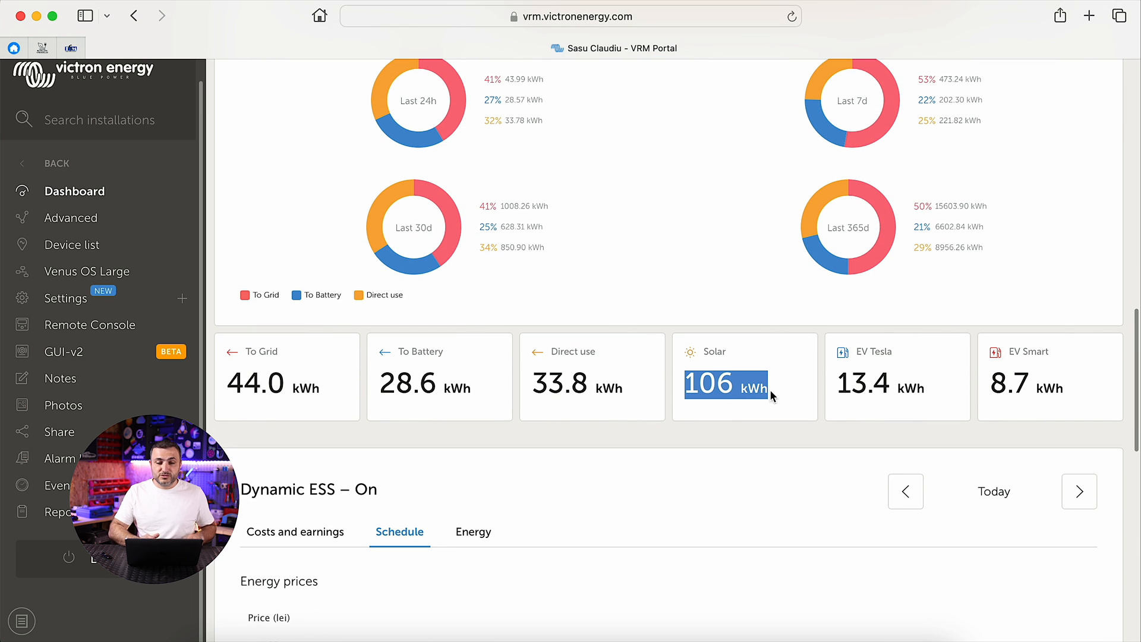
{"action": "mouse_move", "coordinate": [695, 423]}
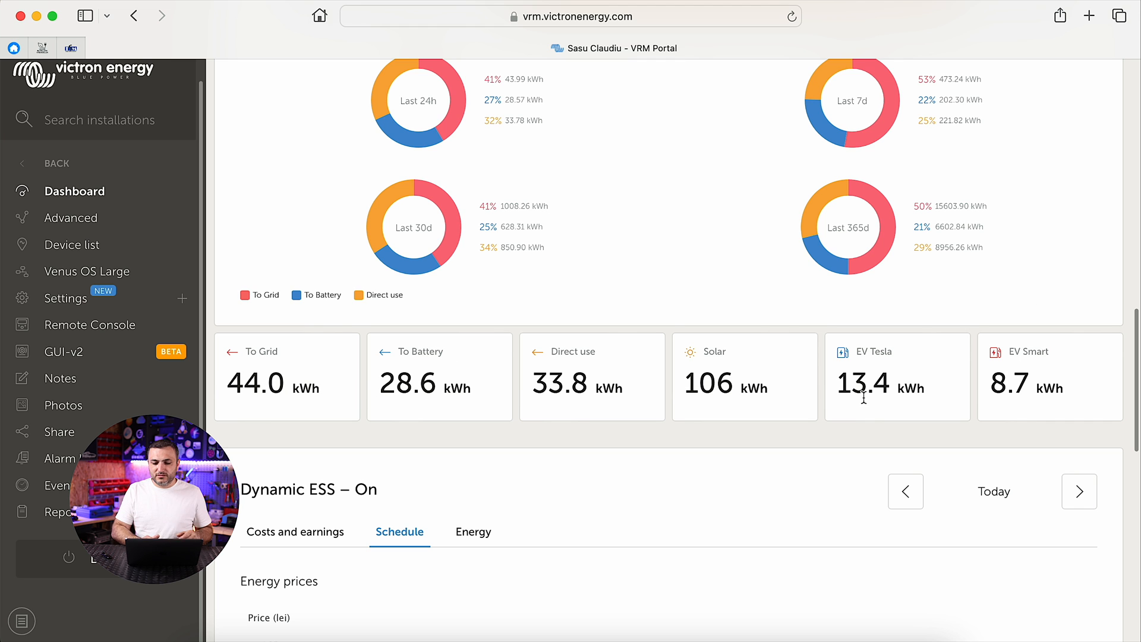
{"action": "mouse_move", "coordinate": [920, 408]}
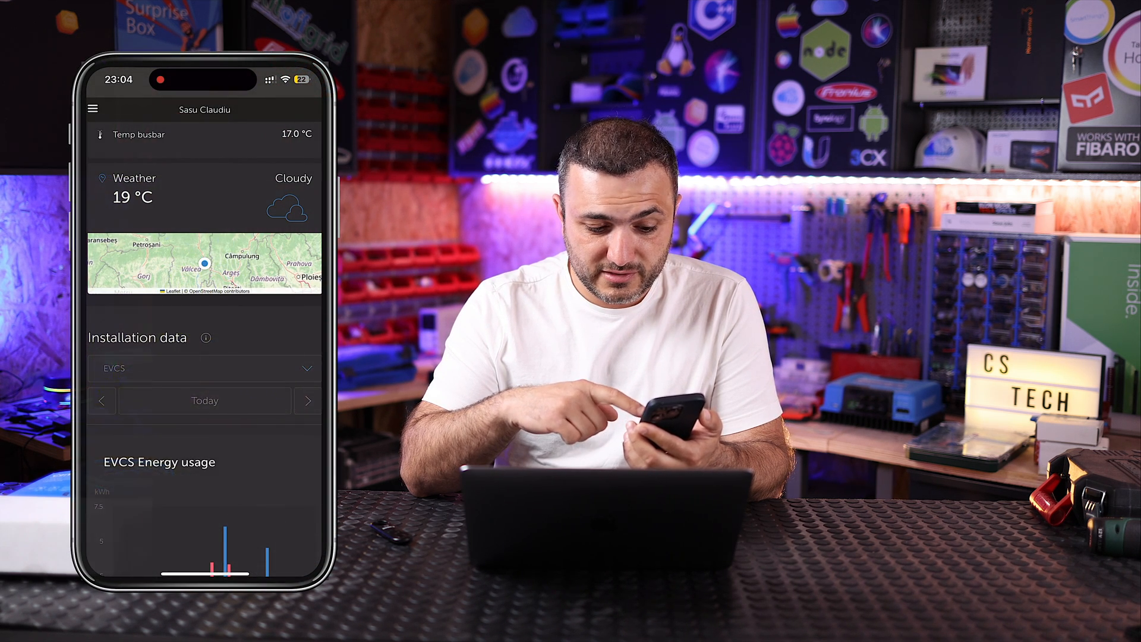
- Scroll the mobile VRM app to today's EVCS totals, 13.4 kWh Tesla and 8.7 kWh Smart
{"action": "scroll", "scroll_direction": "down", "scroll_amount": 3}
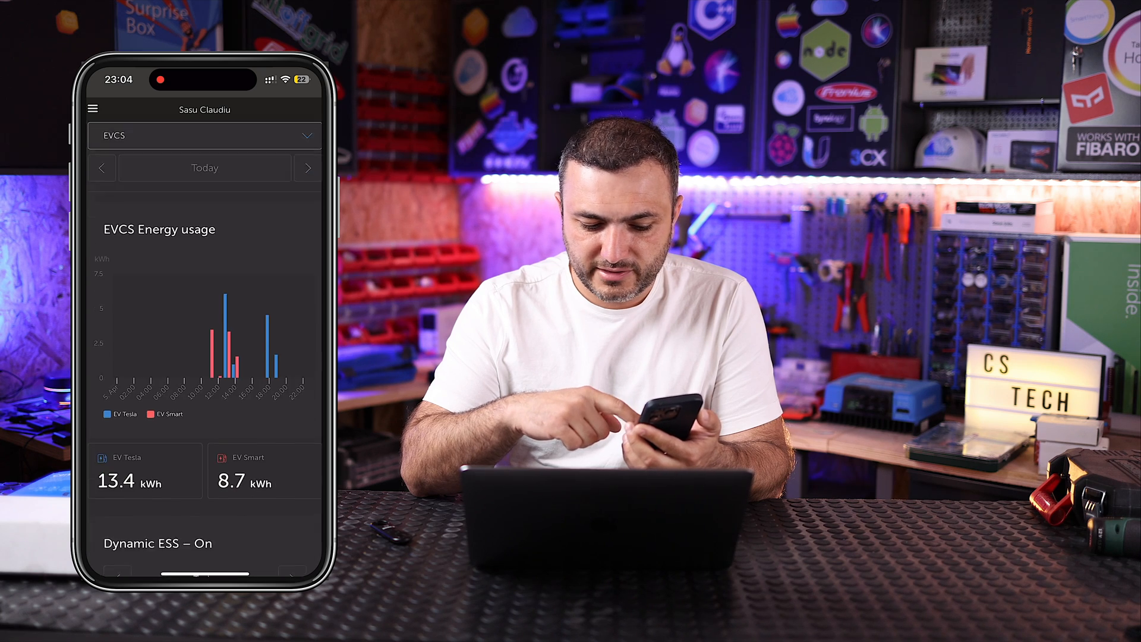
{"action": "scroll", "scroll_direction": "down", "scroll_amount": 3}
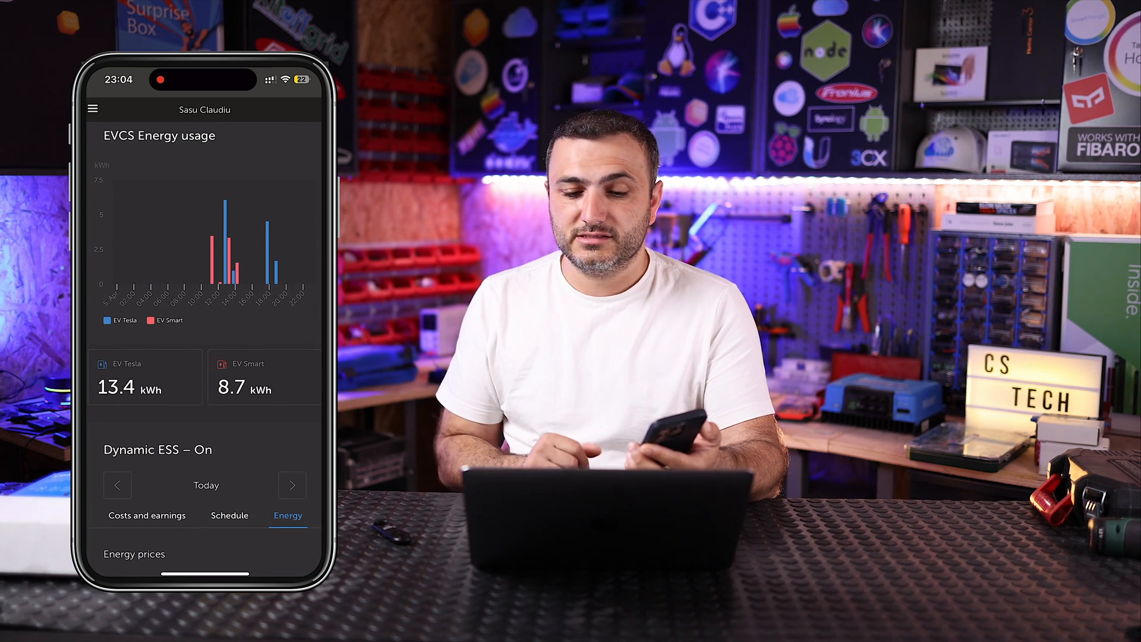